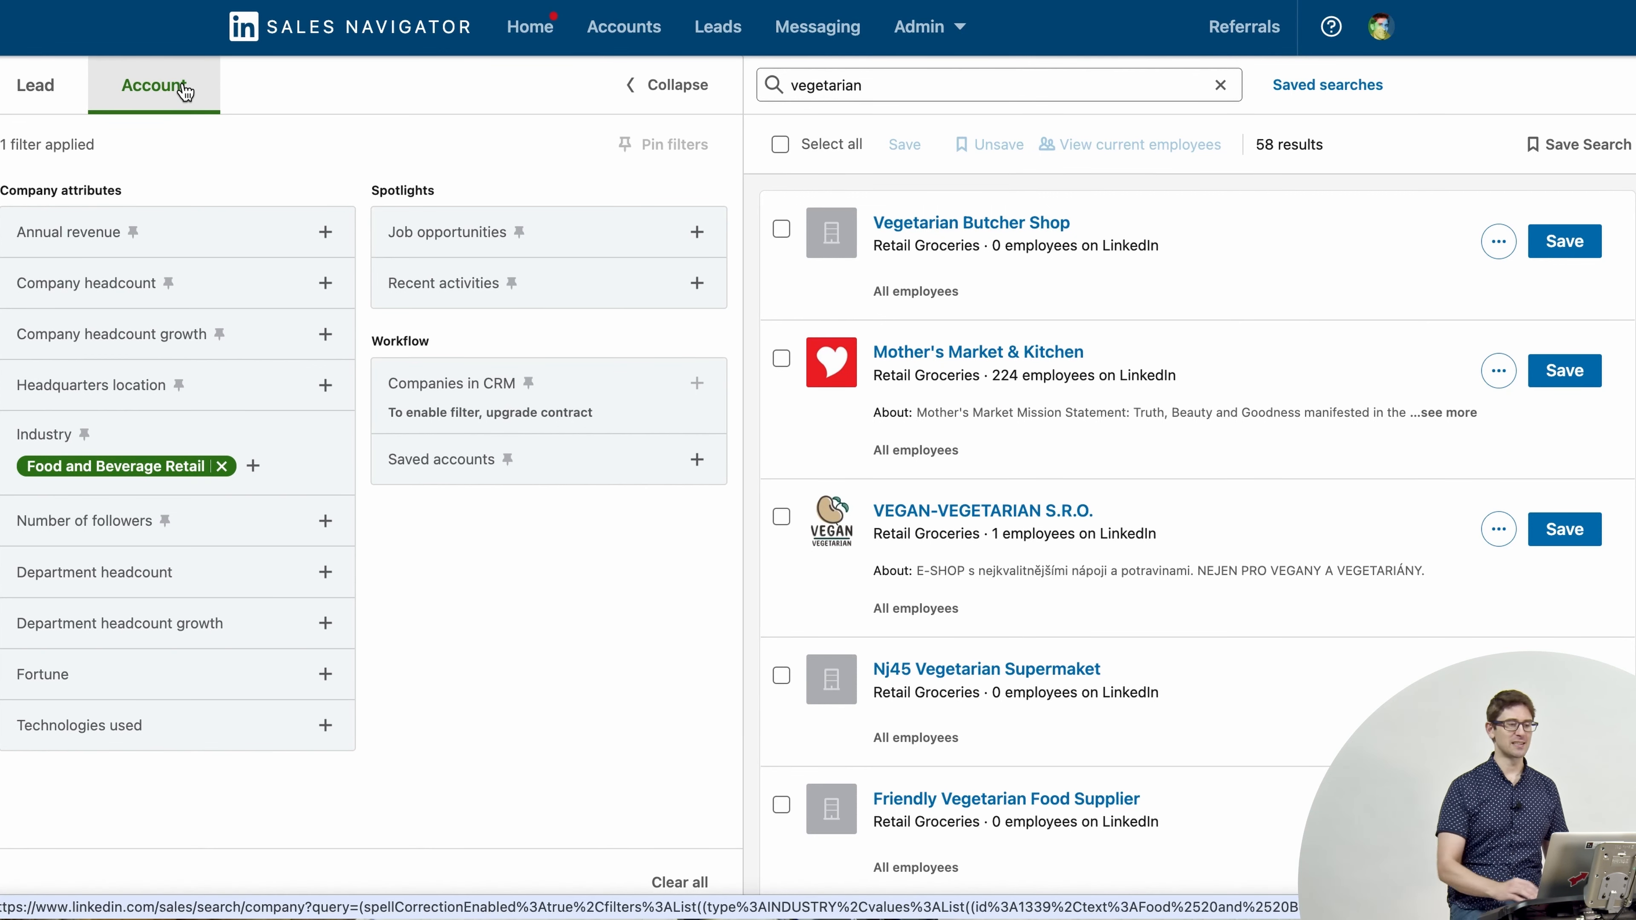
mouse_move(274, 434)
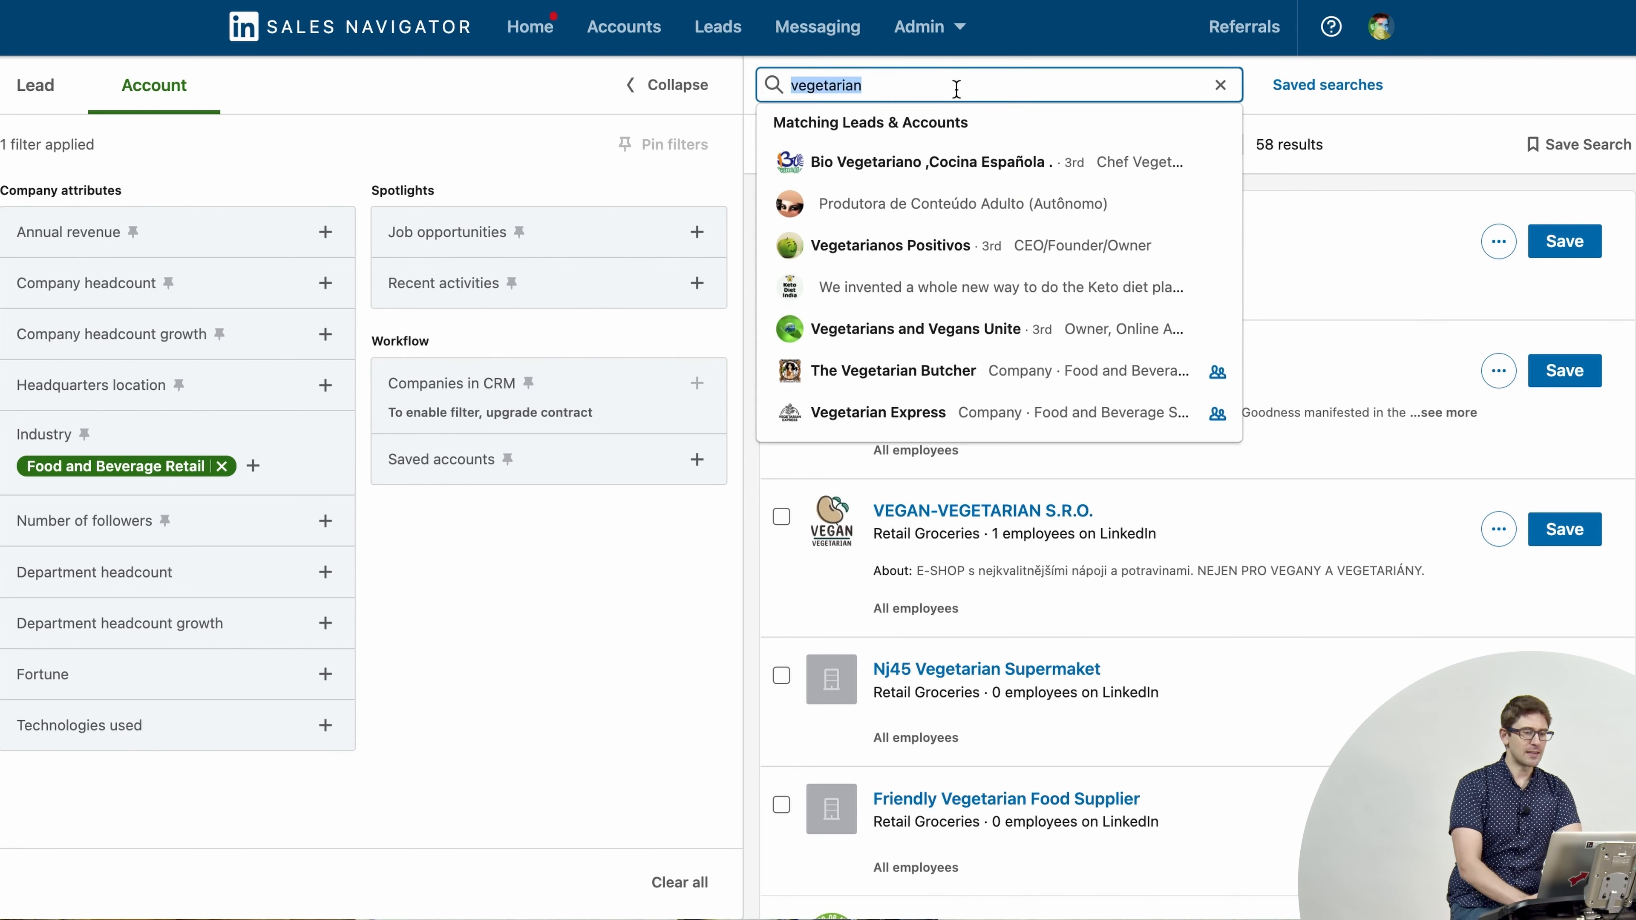
Step: Search Food and Beverage Retail accounts for the keyword vegan, returning 247 companies
text(vegan)
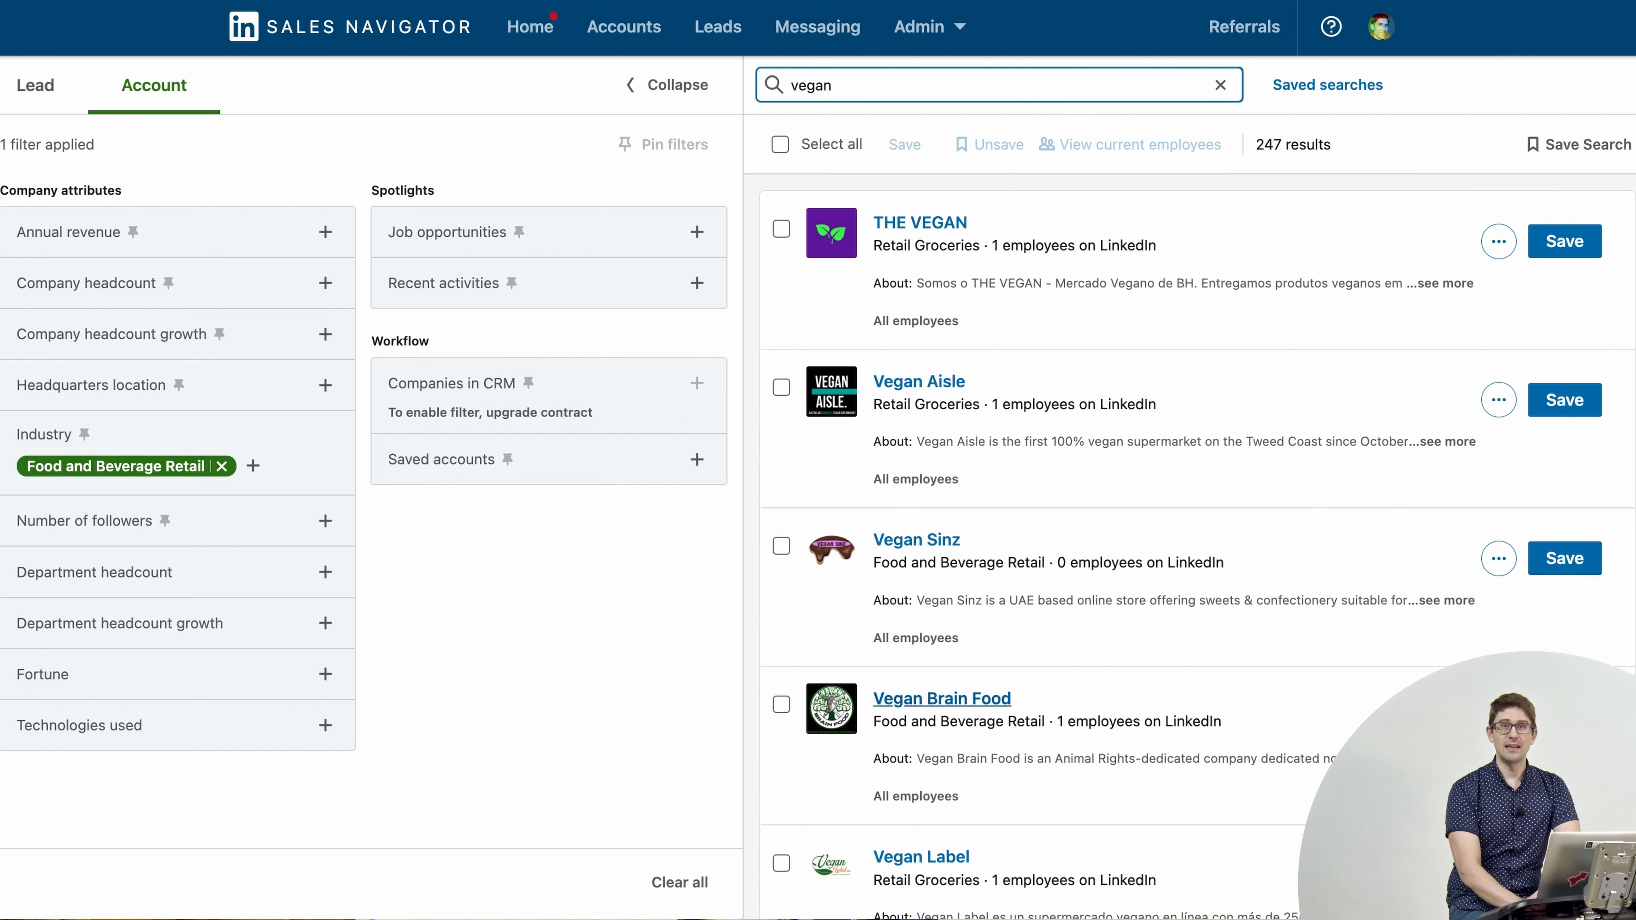
mouse_move(259, 471)
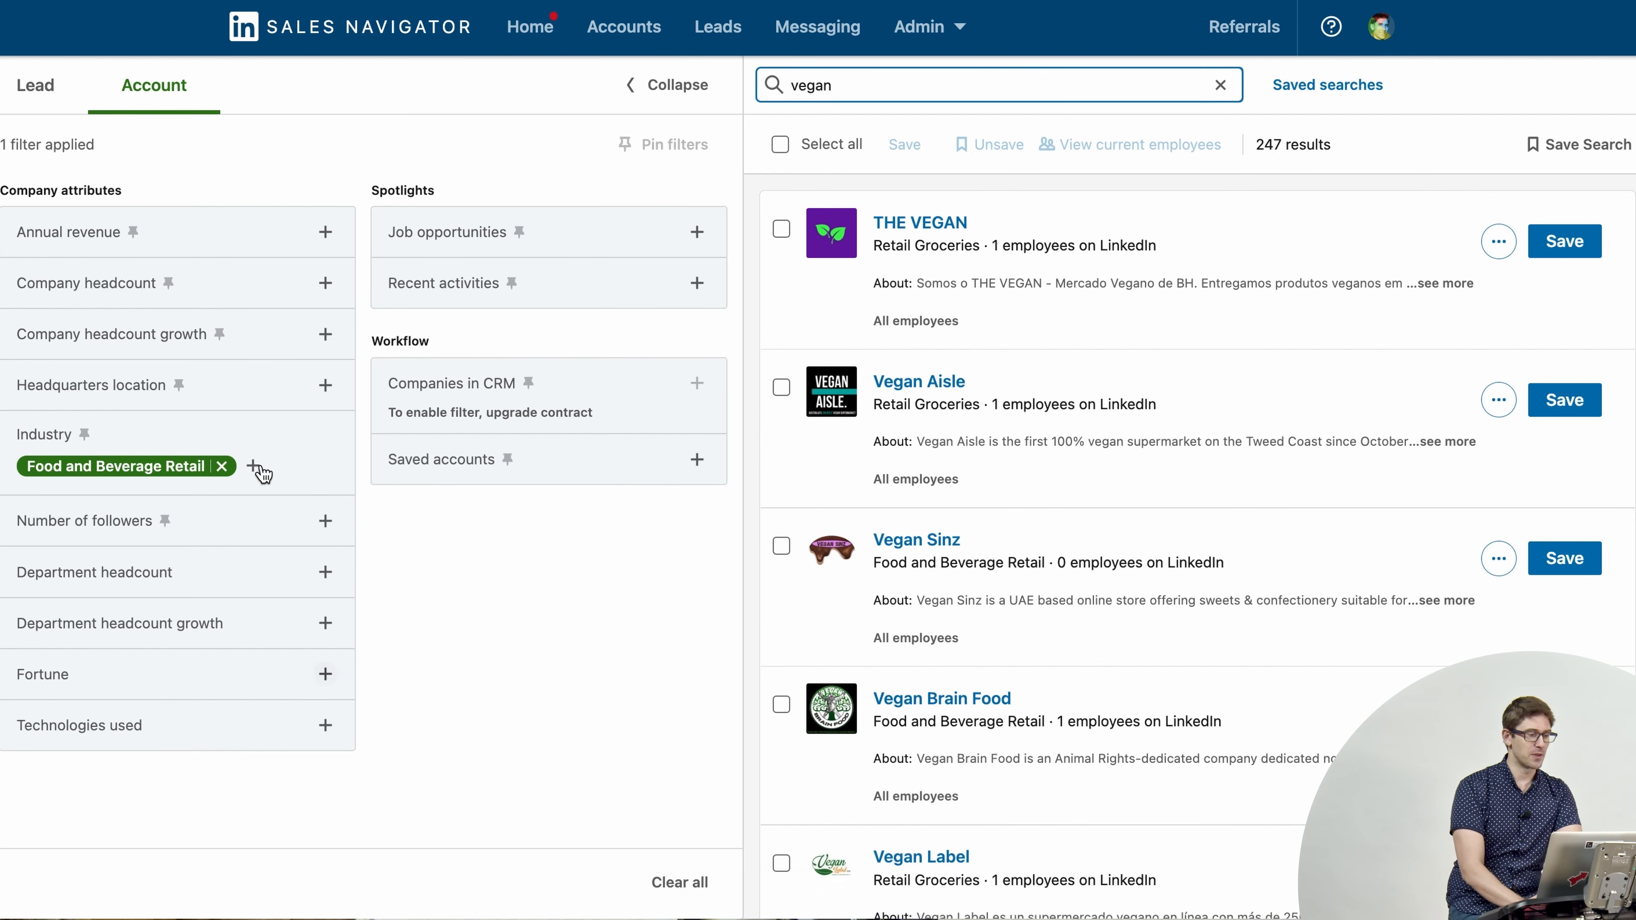
mouse_move(1214, 643)
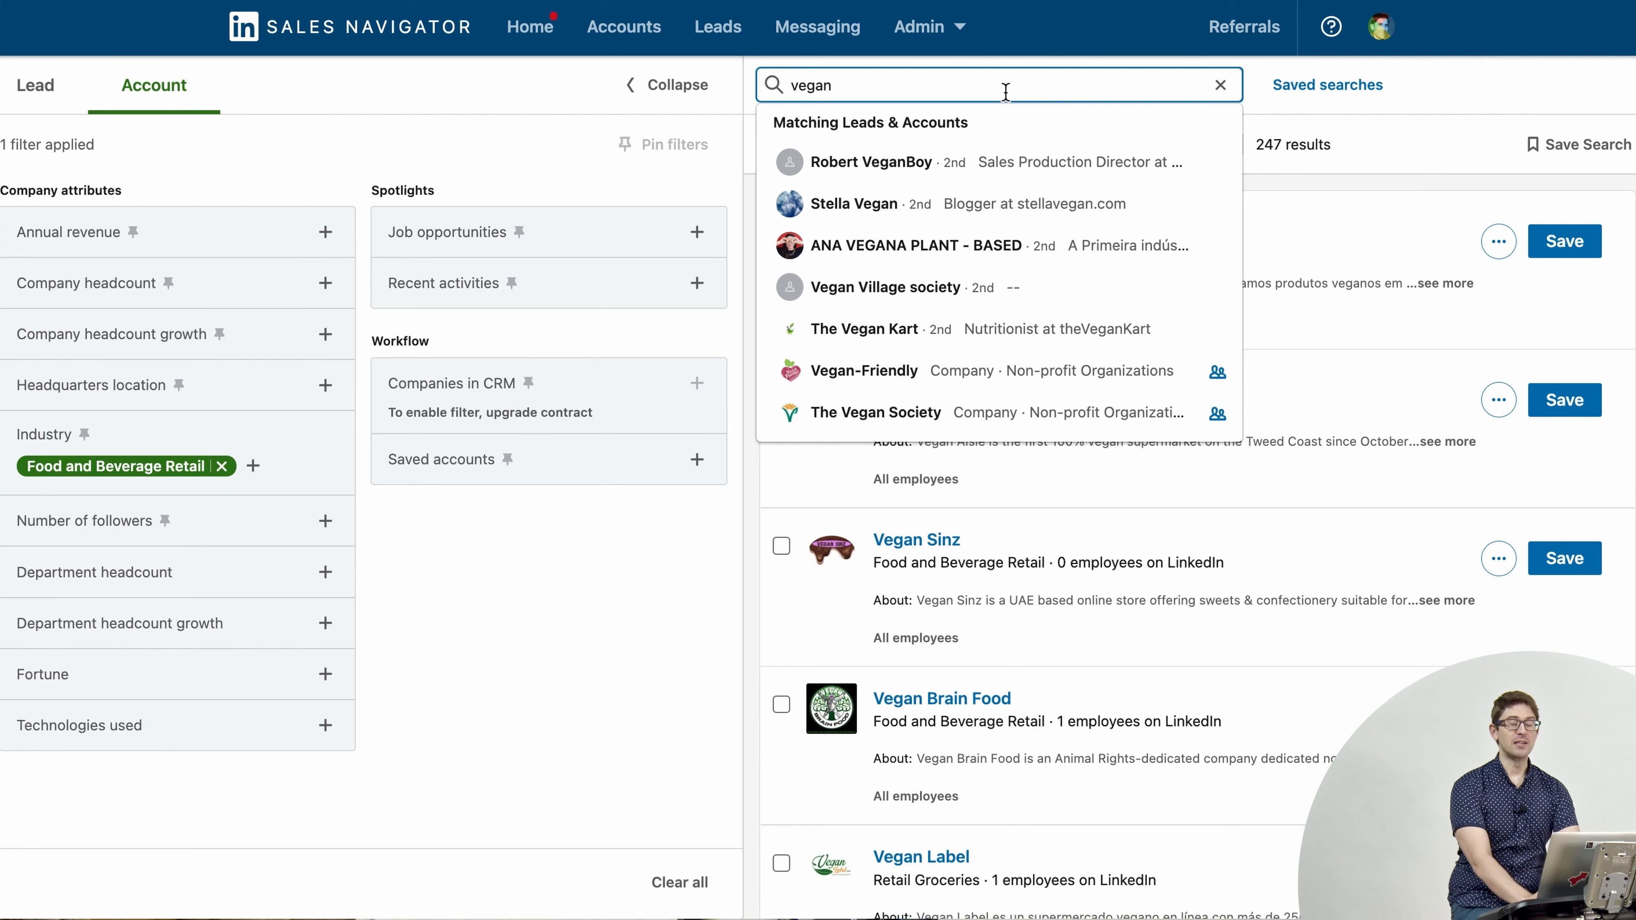
Step: Broaden the query to vegan OR vegetarian and run it, returning 277 companies
text(OR v)
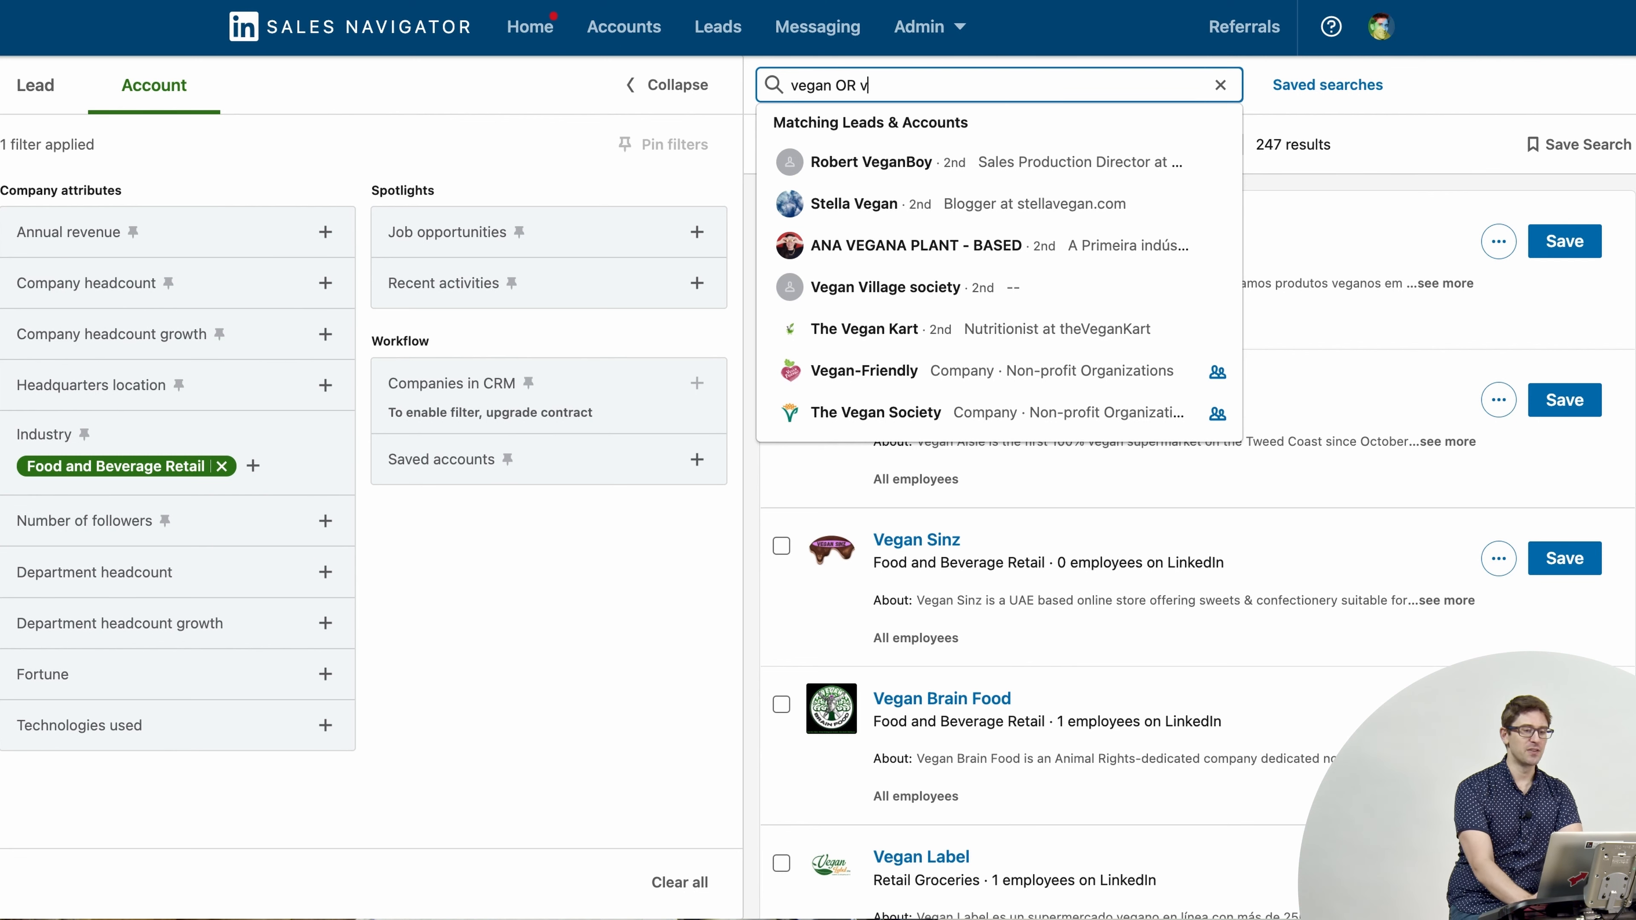
text(eg)
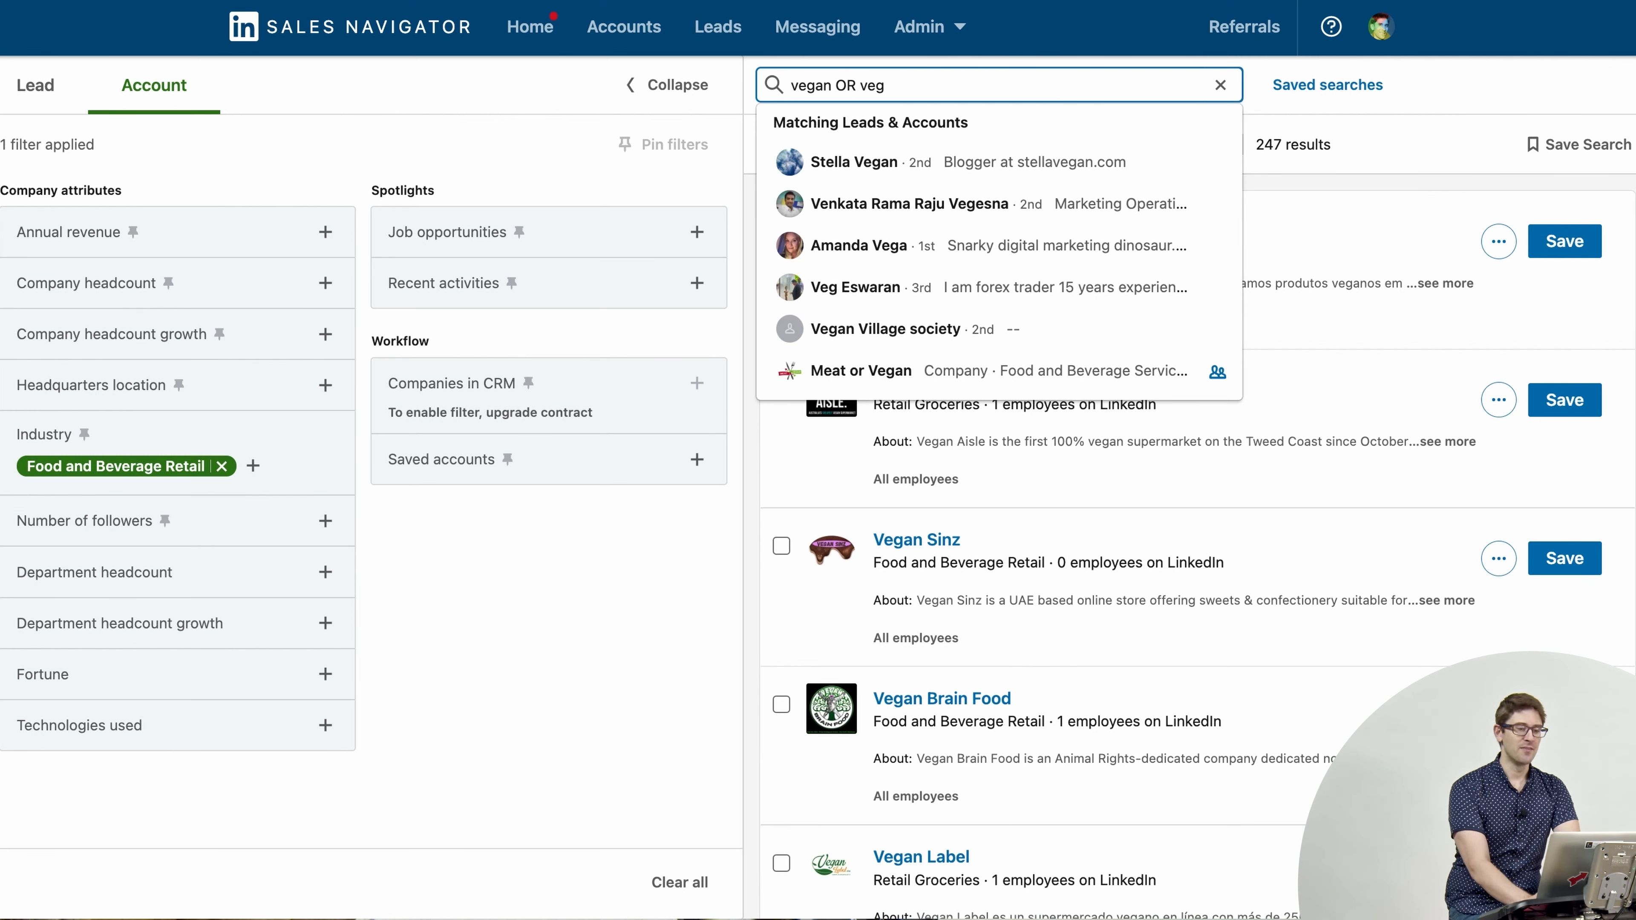
text(etet)
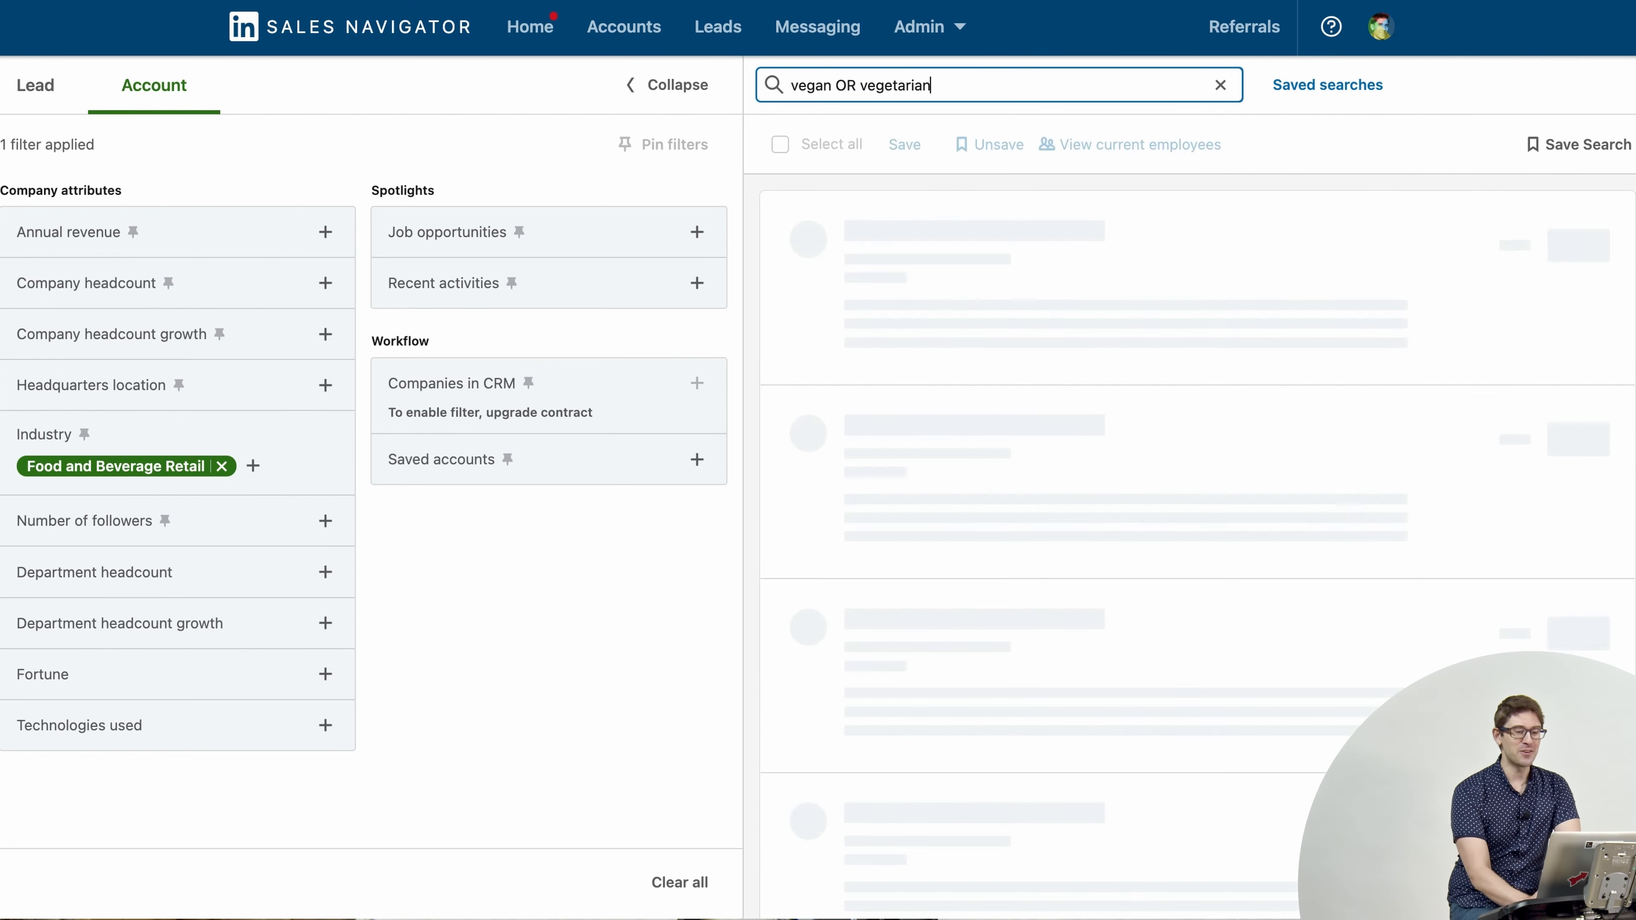
key(Return)
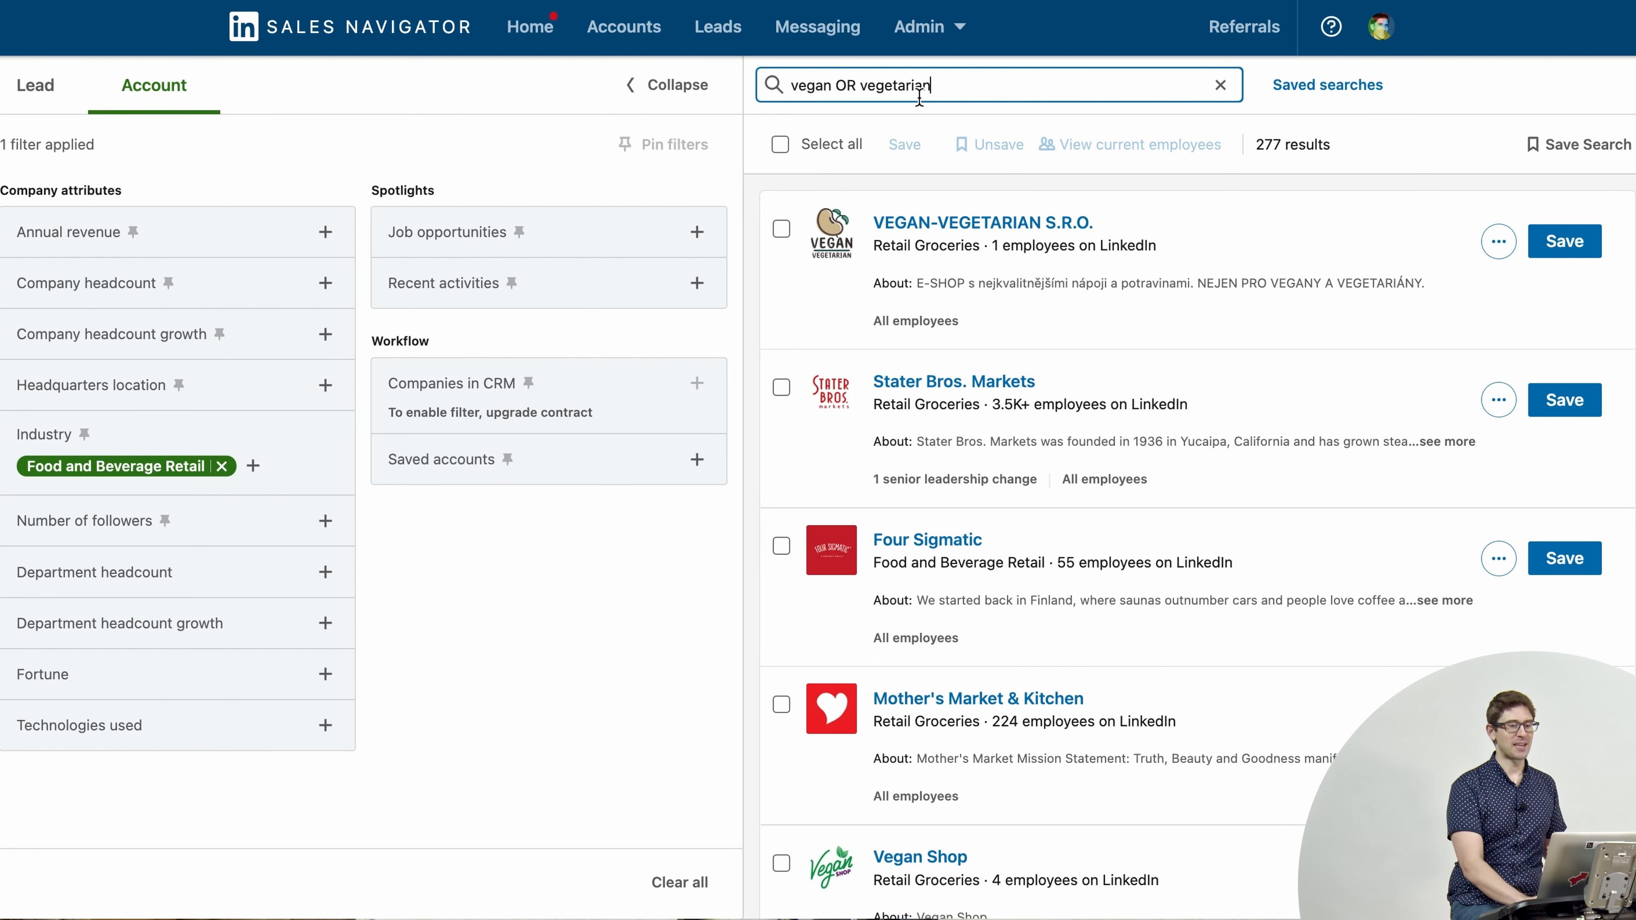
Step: Begin a NOT exclusion clause at the end of the query
click(939, 85)
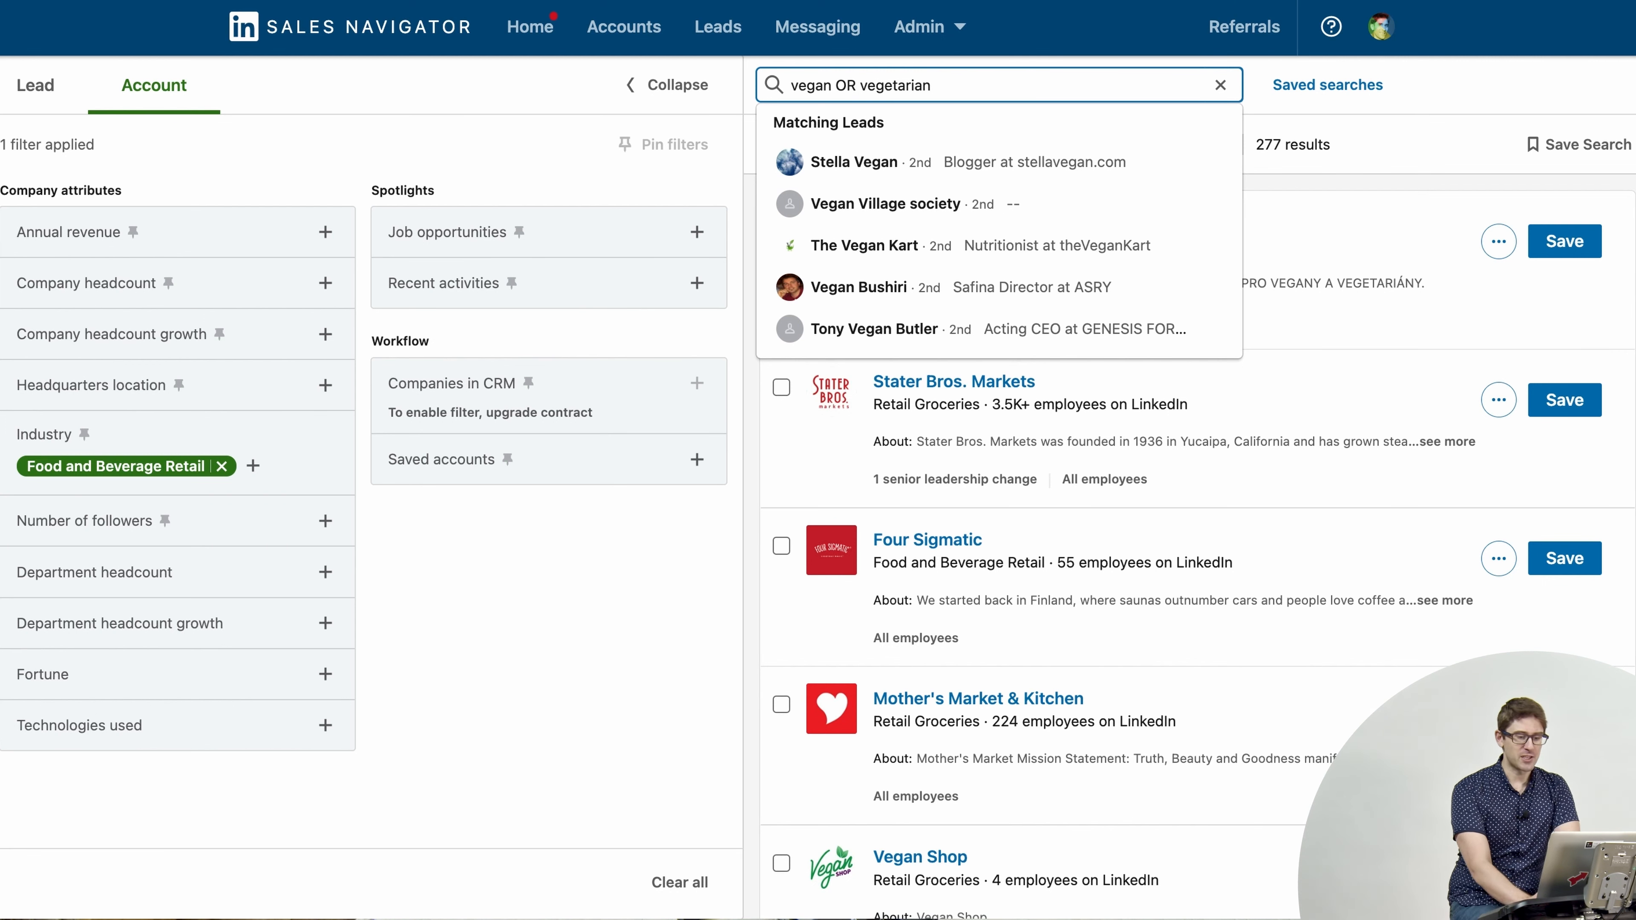
text(NOT)
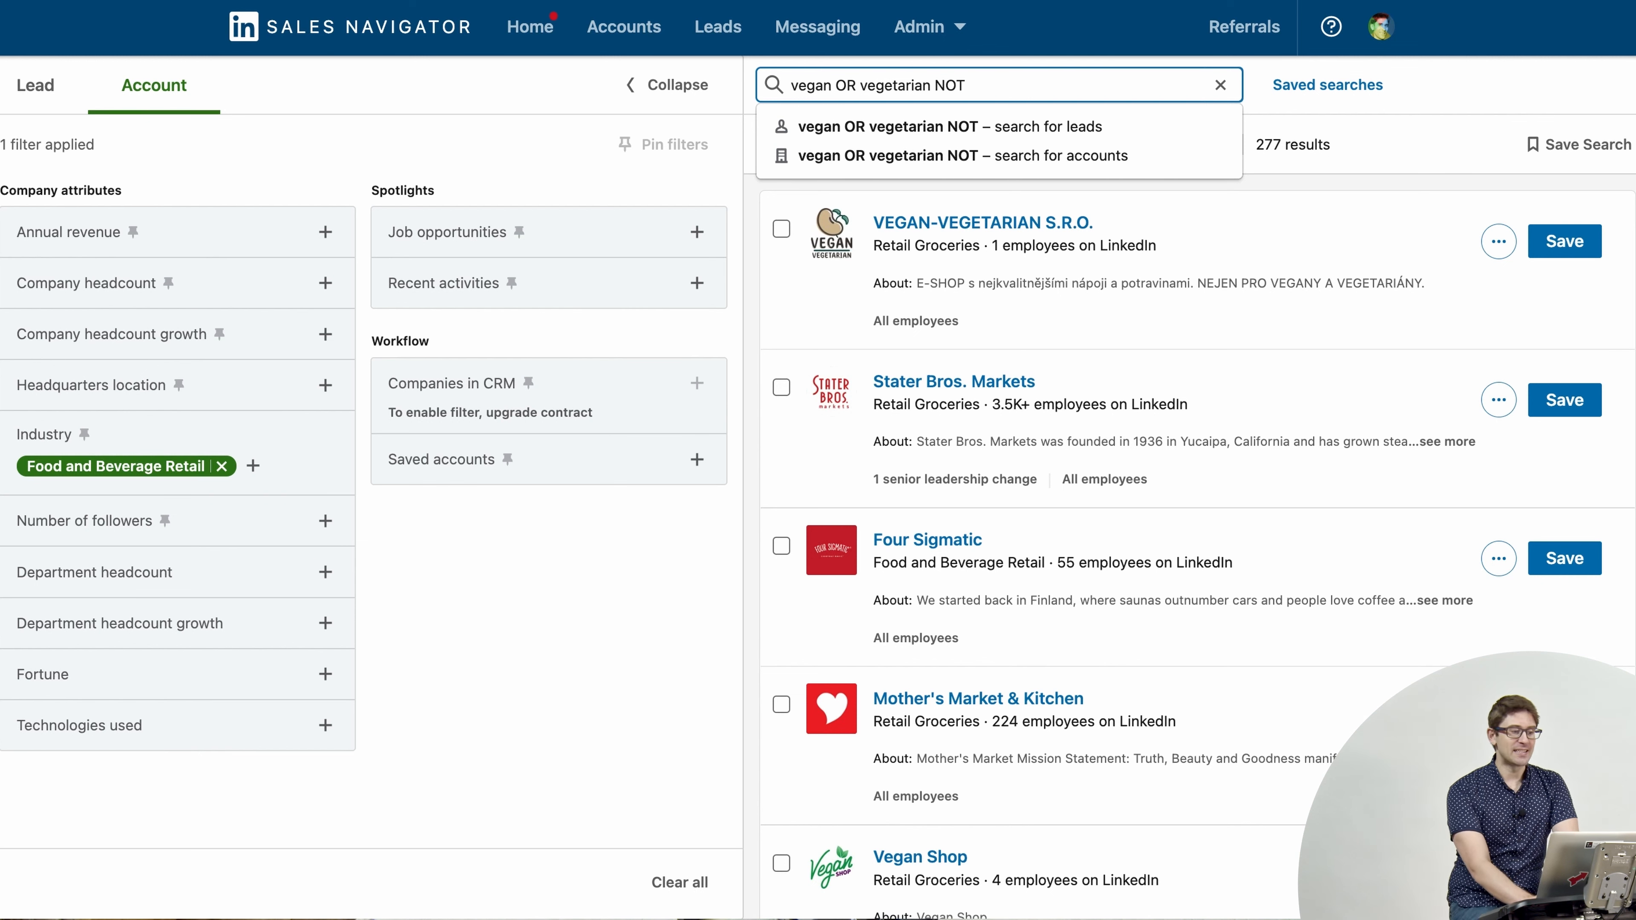
Step: Exclude accounts matching (agency), trimming results to 276 companies
text(()
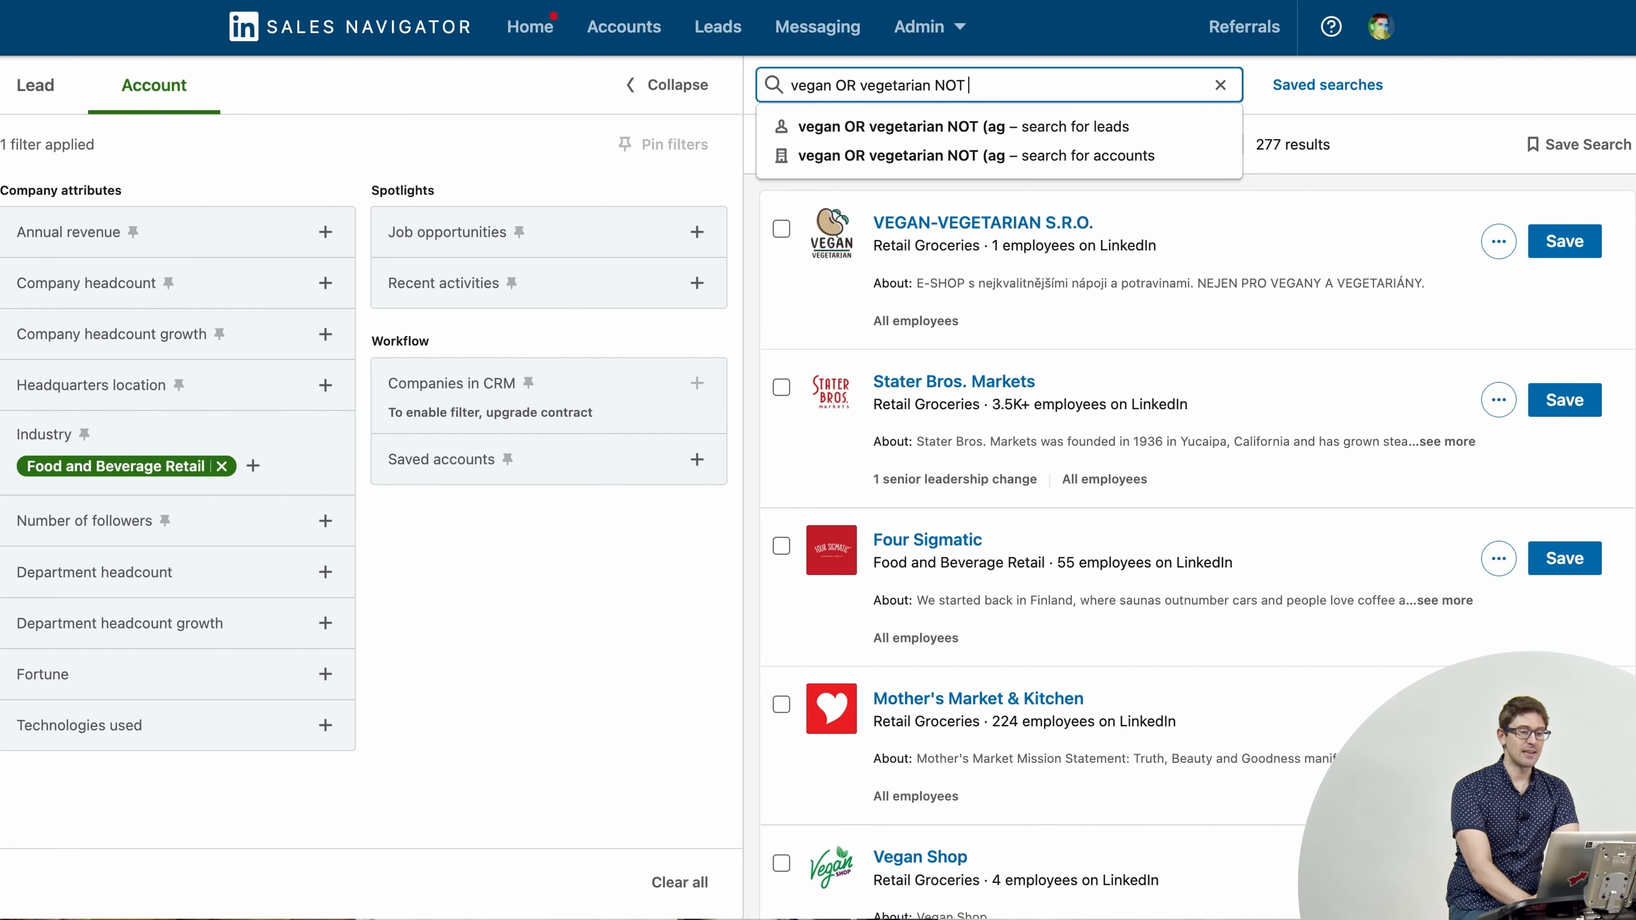
text((agend)
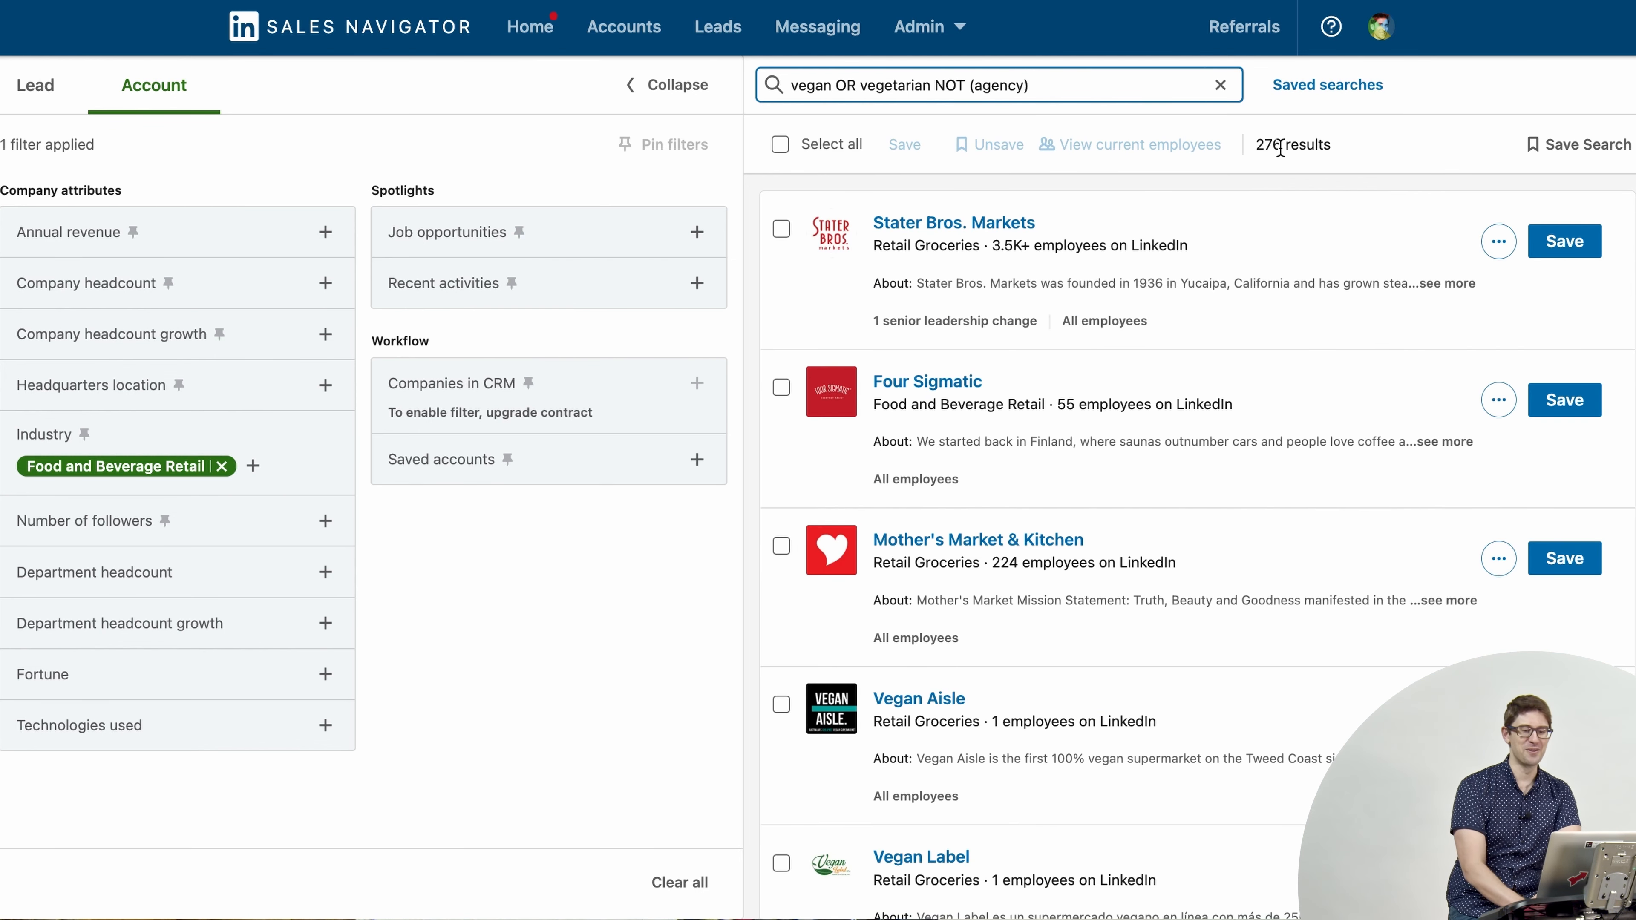
click(991, 84)
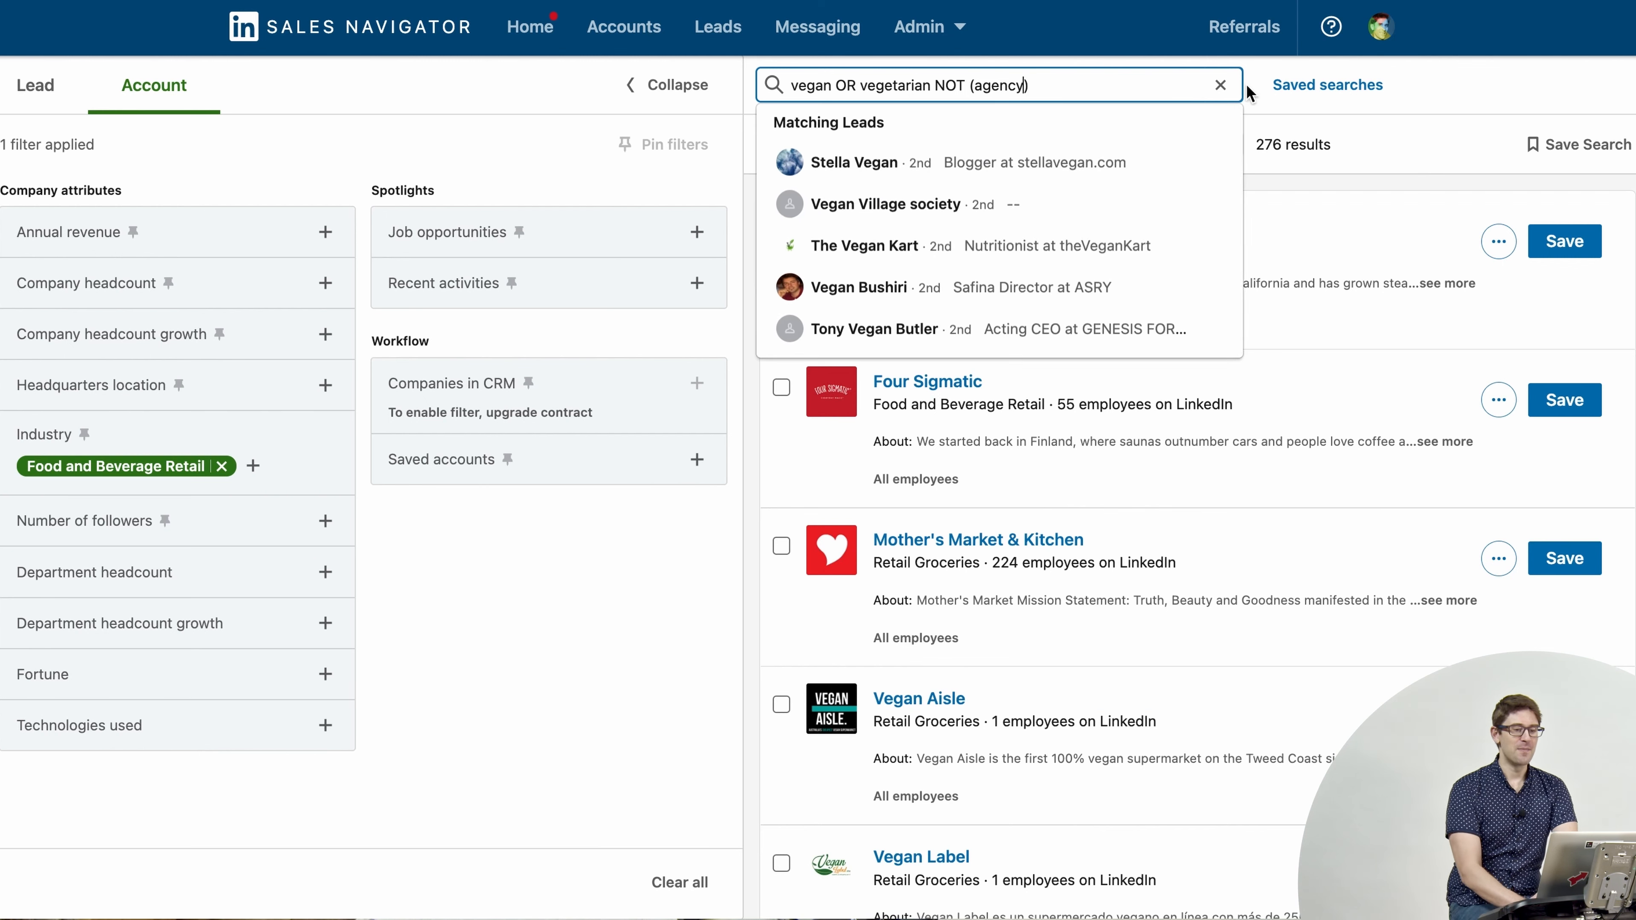
Step: Extend the exclusion to agency OR firm OR "marketing group", narrowing results to 272 companies
text(NOT)
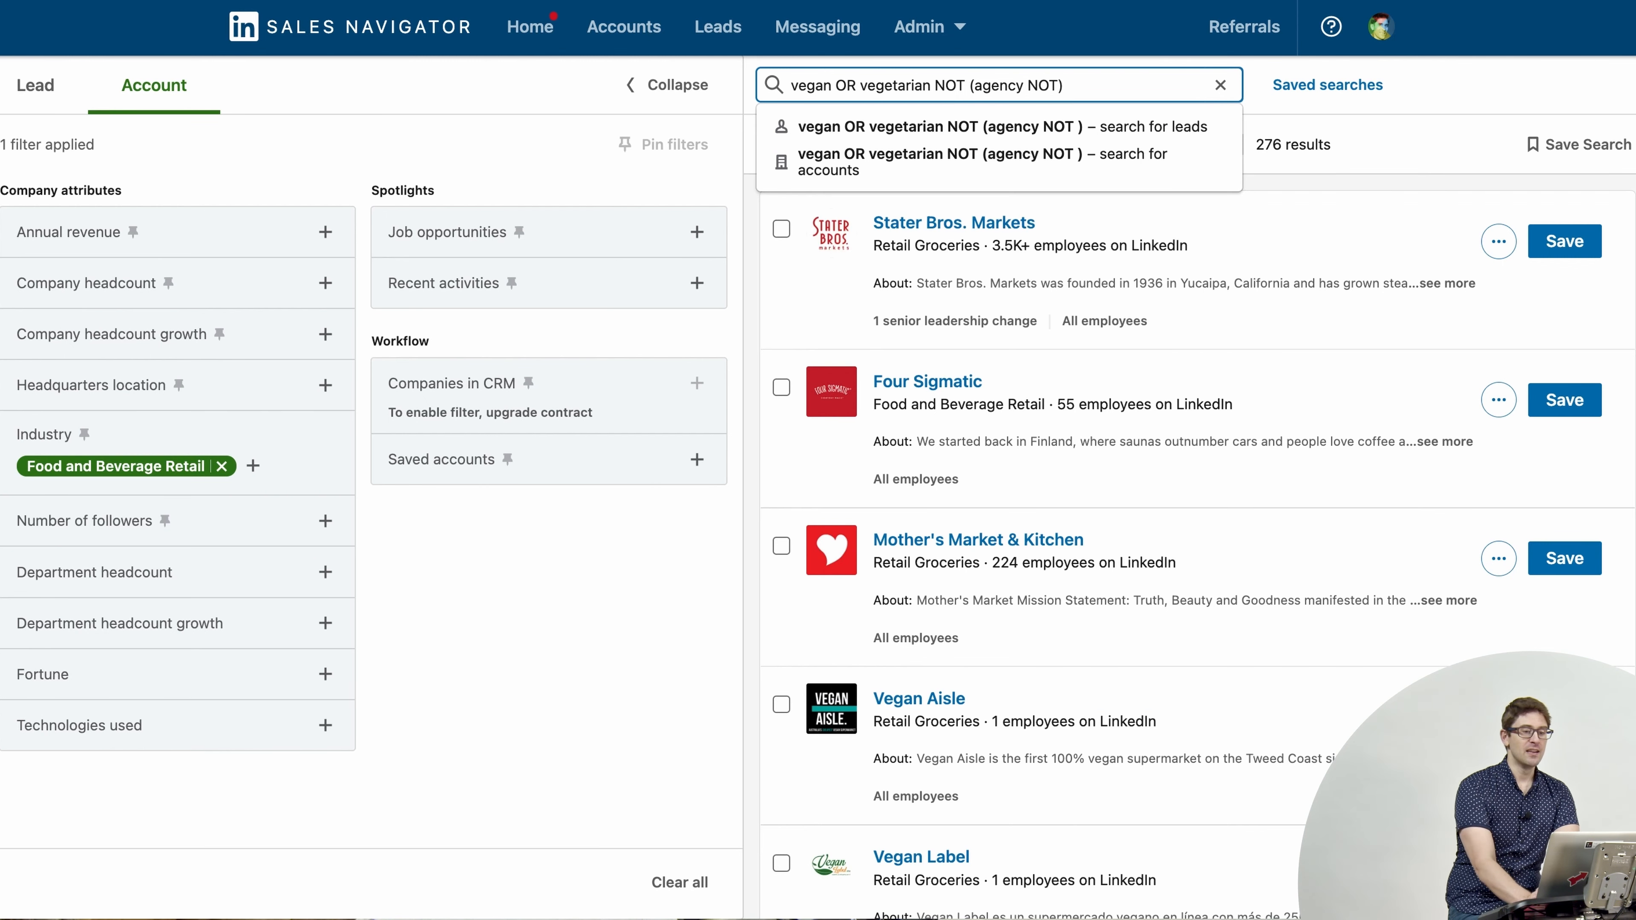
text(OR firm)
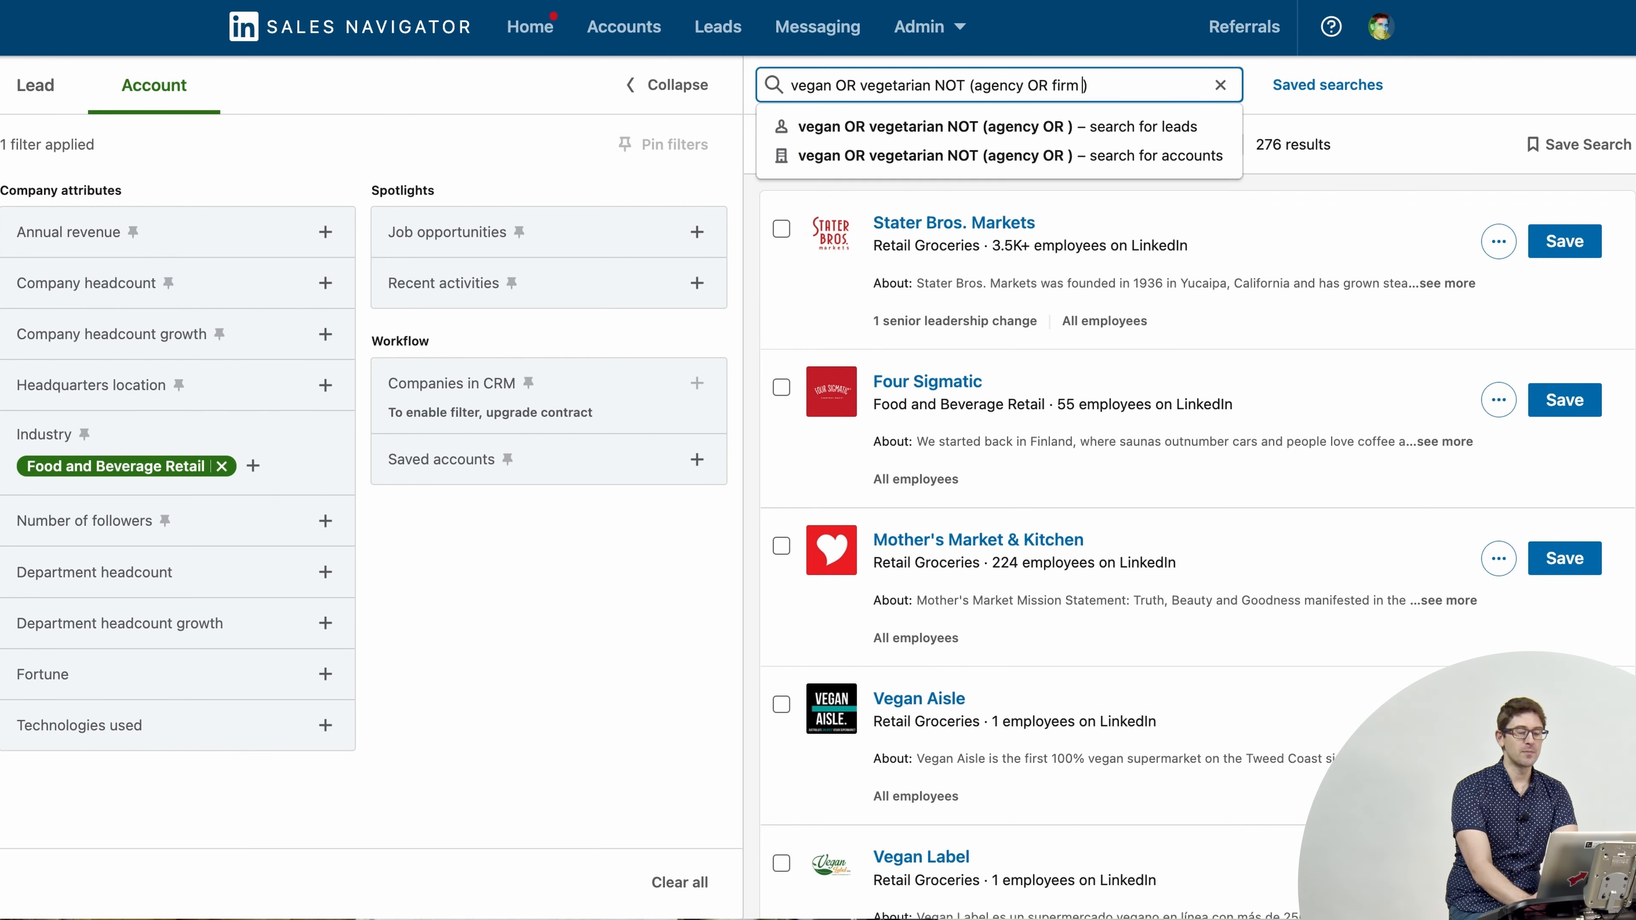
text(OR "makr)
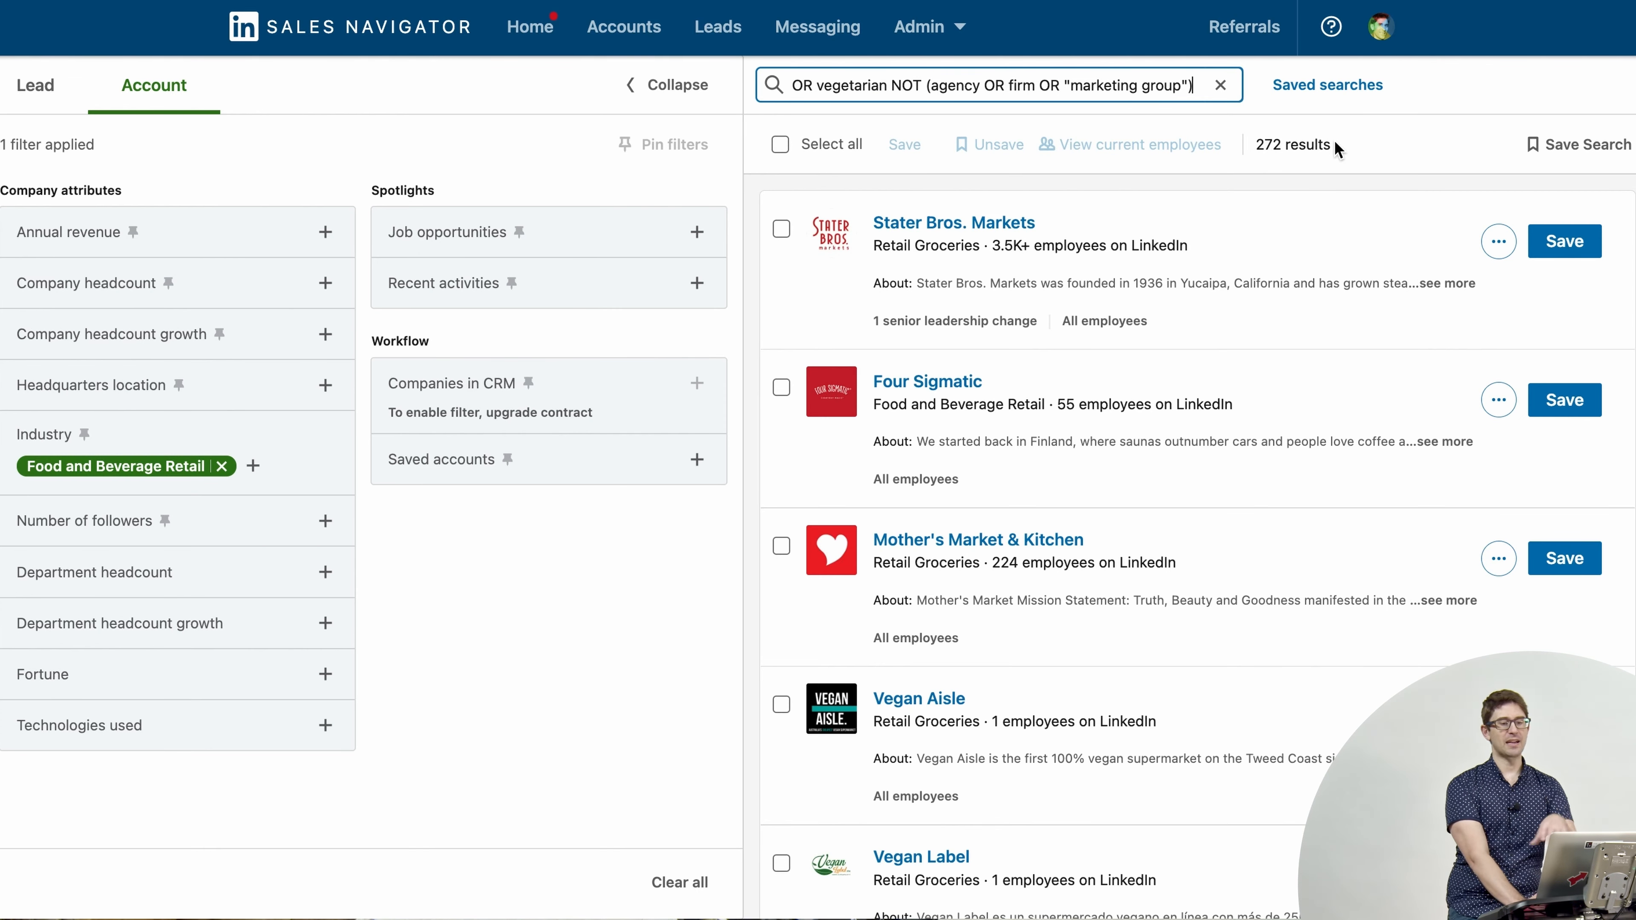
mouse_move(1268, 167)
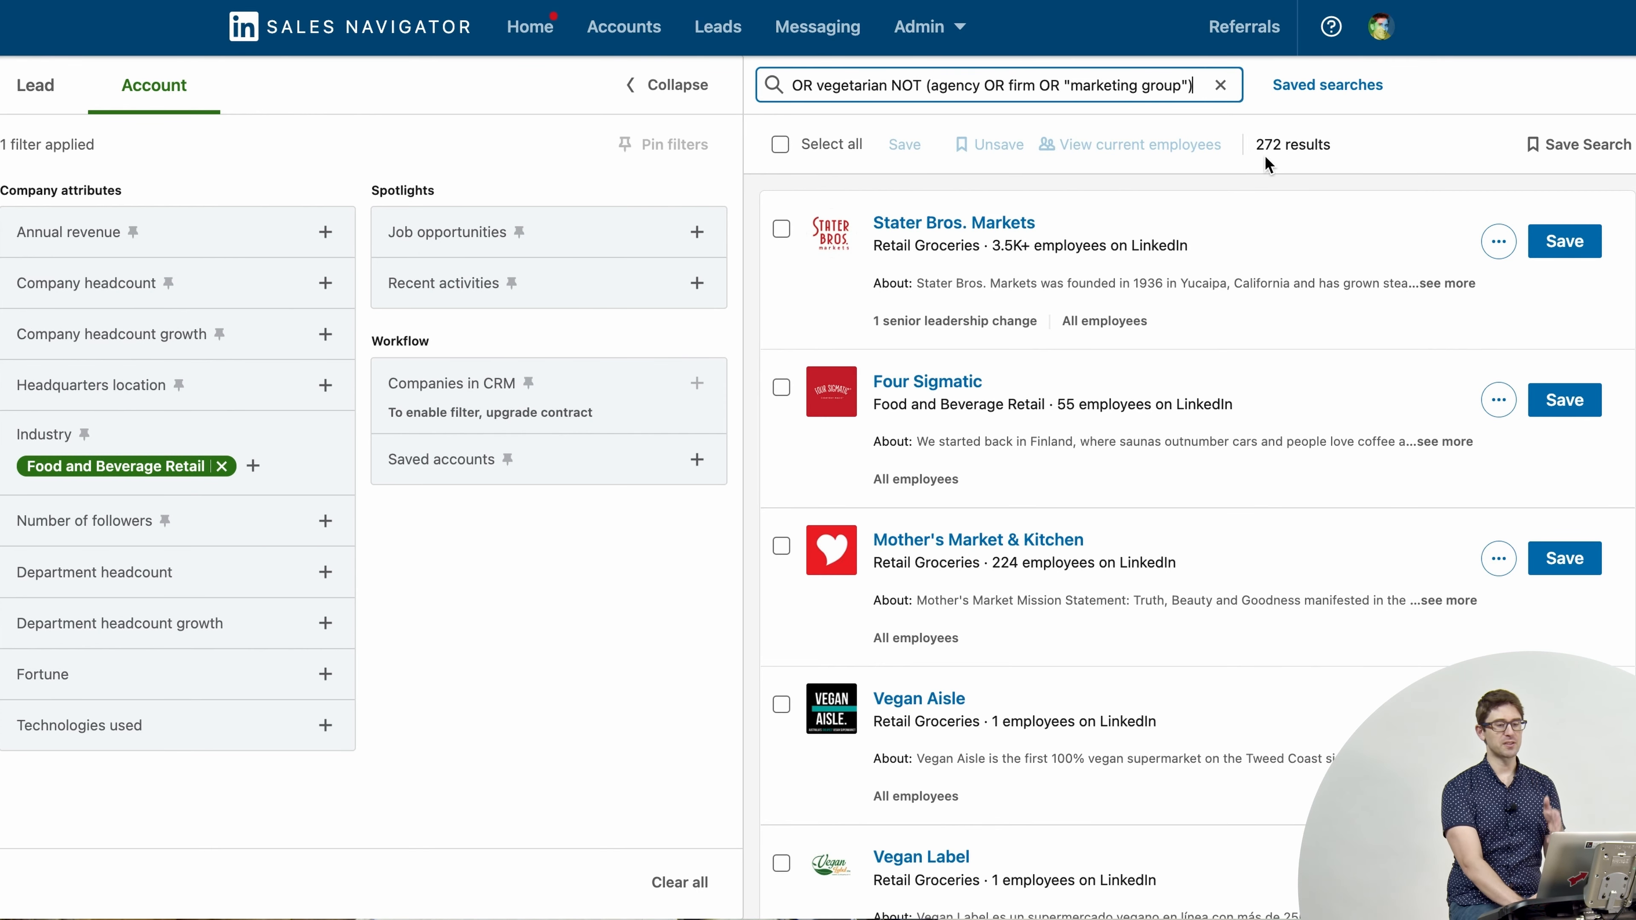